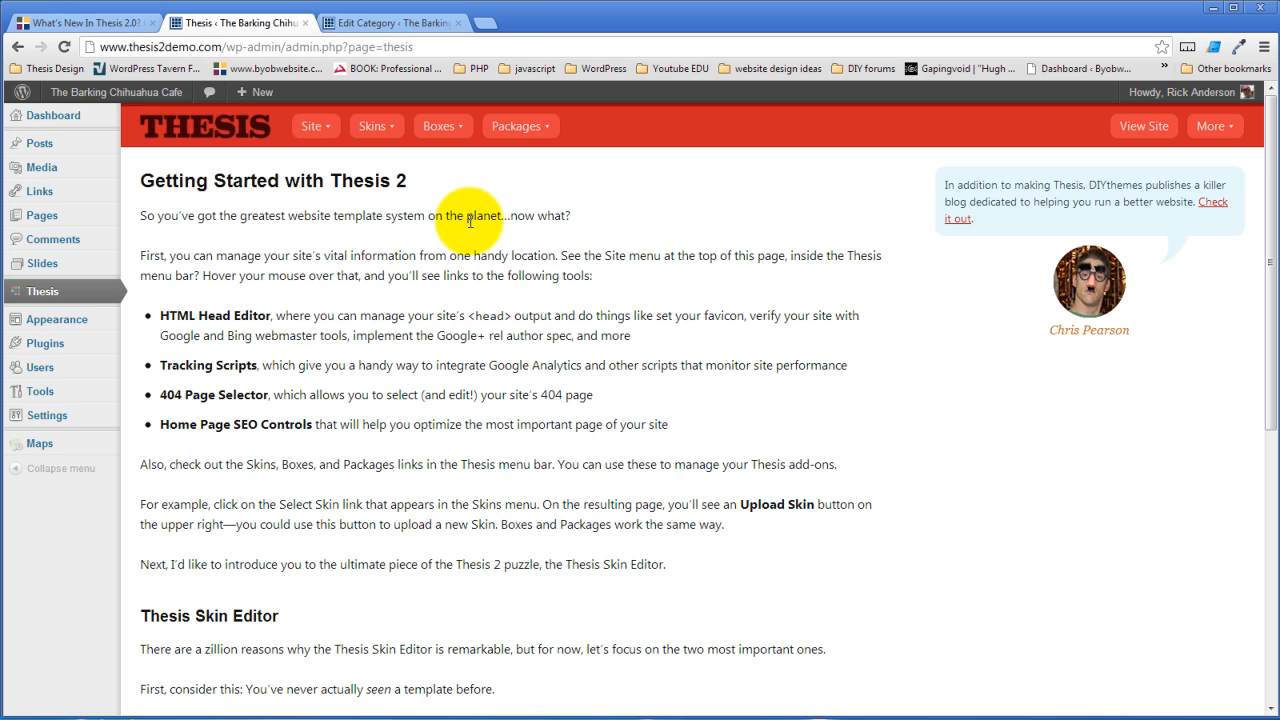
{"action": "mouse_move", "coordinate": [467, 210]}
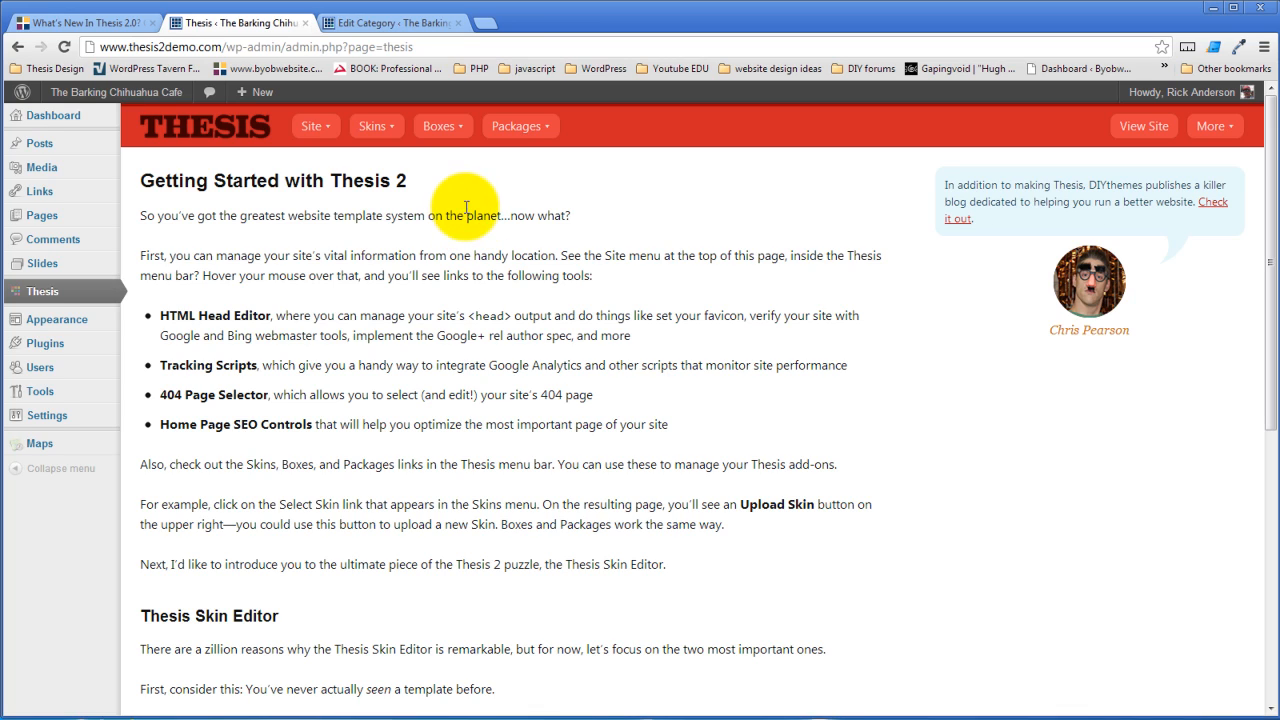
Step: Open the Site and Boxes dropdowns to show site tools and box selection
{"action": "left_click", "coordinate": [315, 125]}
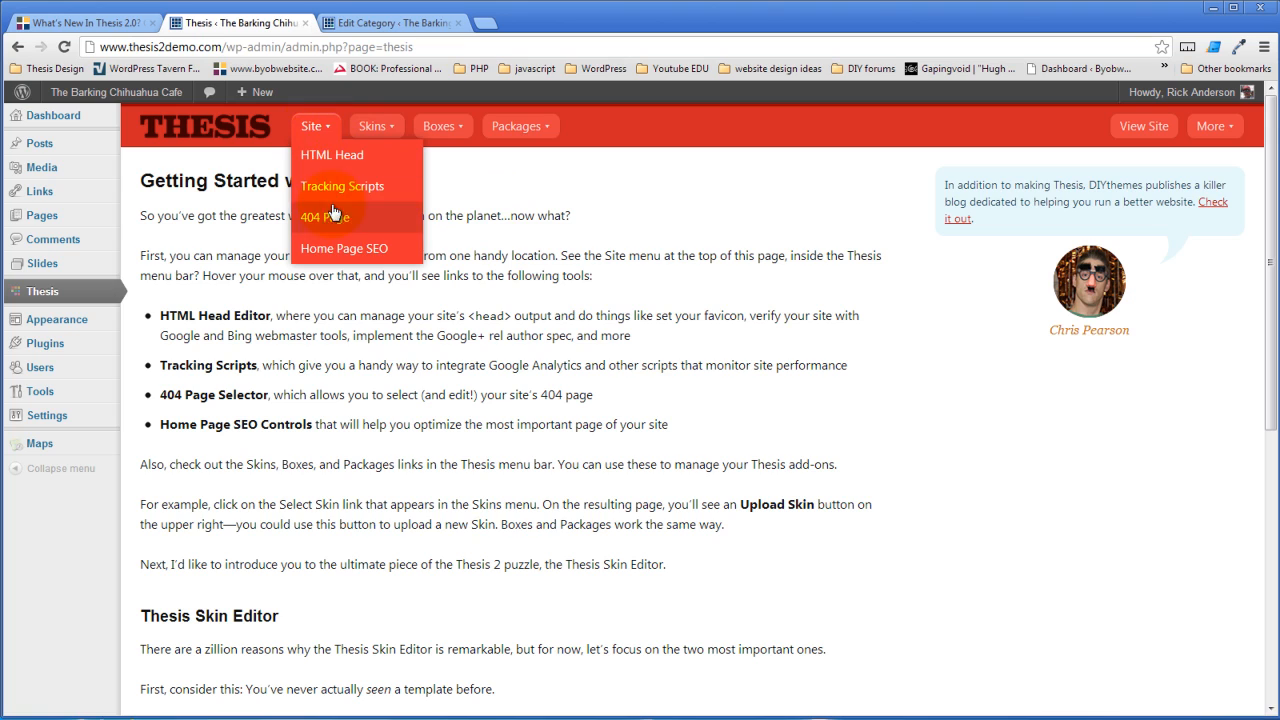
{"action": "mouse_move", "coordinate": [330, 247]}
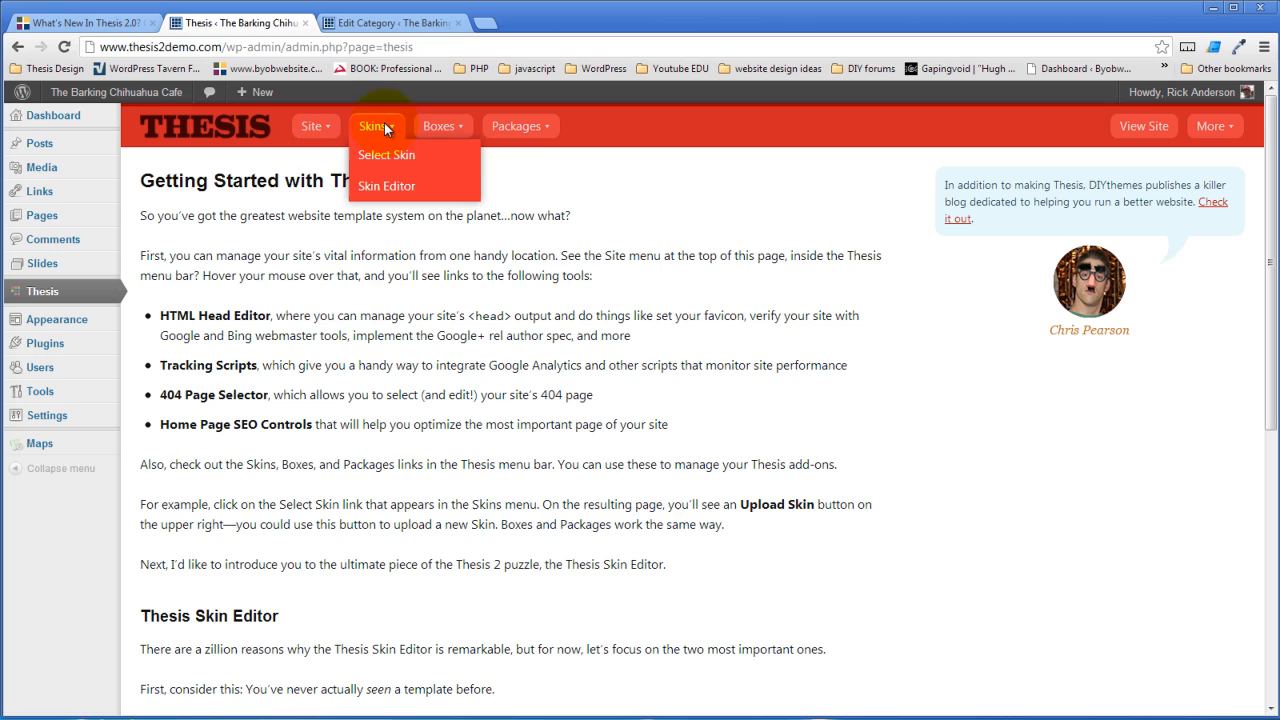
{"action": "left_click", "coordinate": [443, 125]}
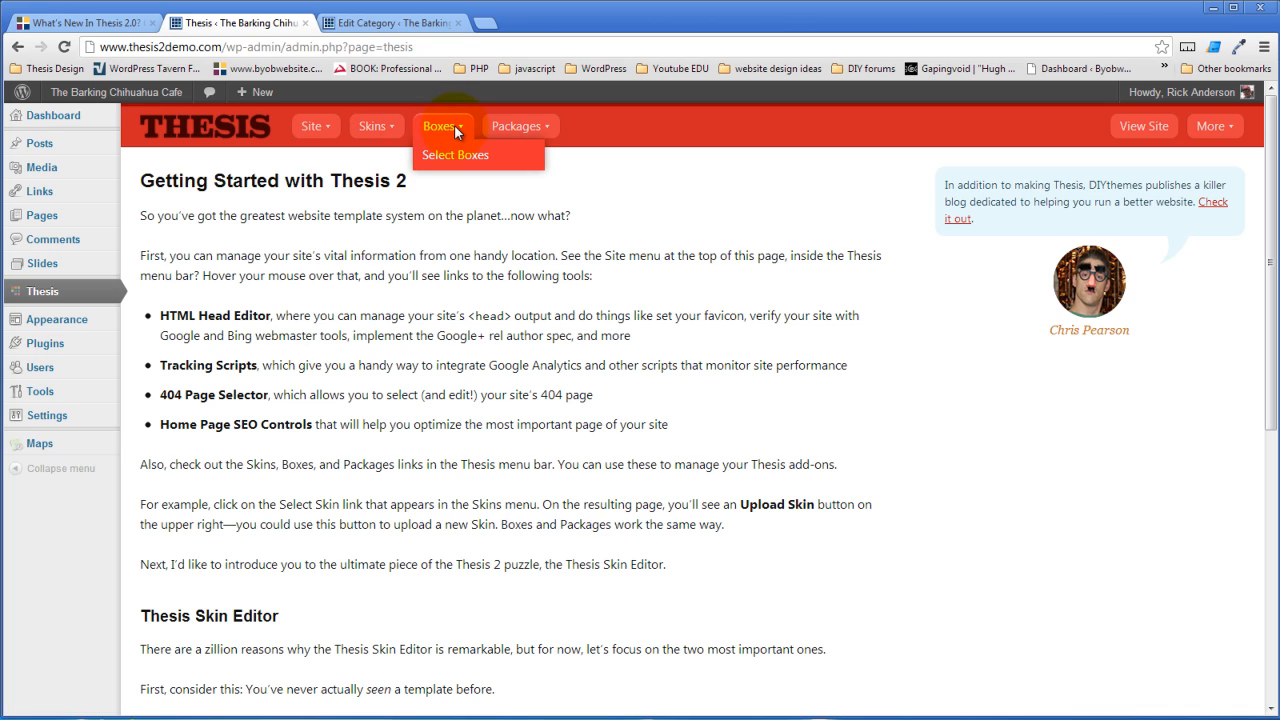